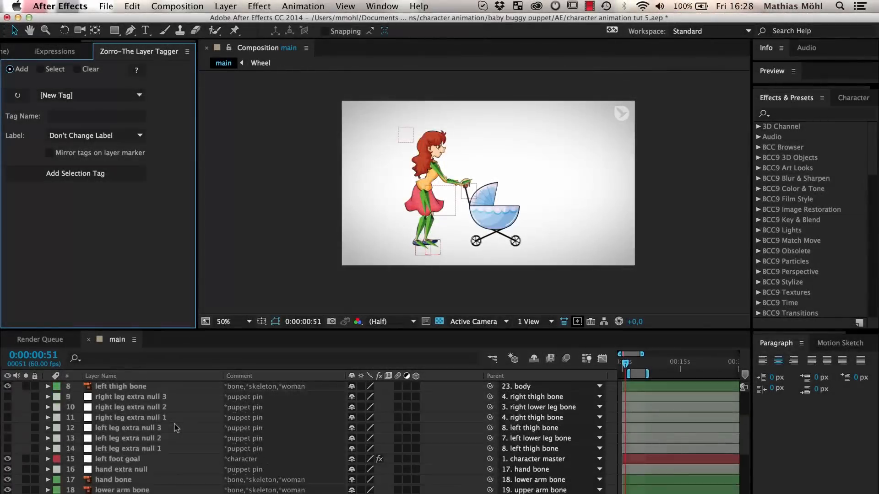
Isolate the seven 'baby buggy' tagged layers via Zorro Select mode, then select the buggy layer.
scroll(down, 3)
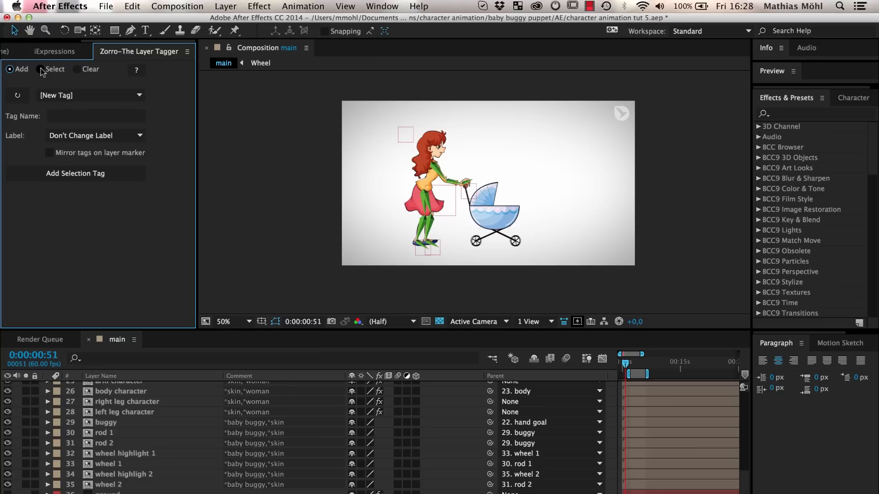
click(42, 69)
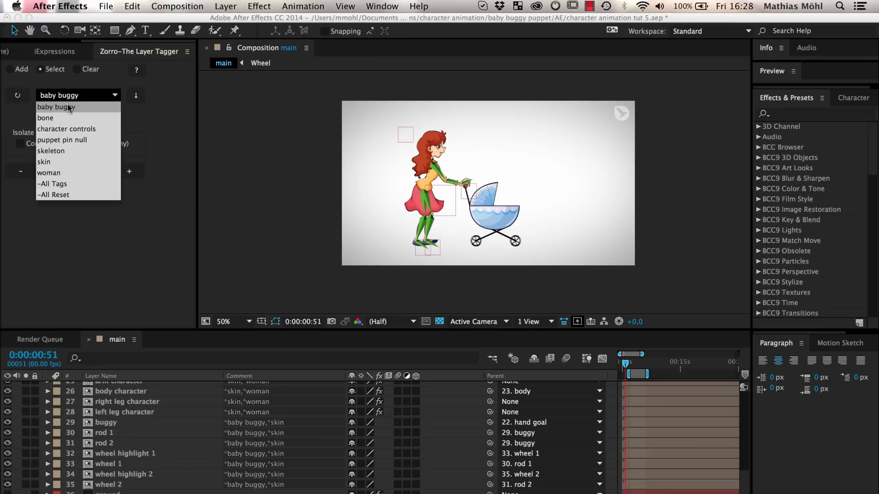
click(56, 107)
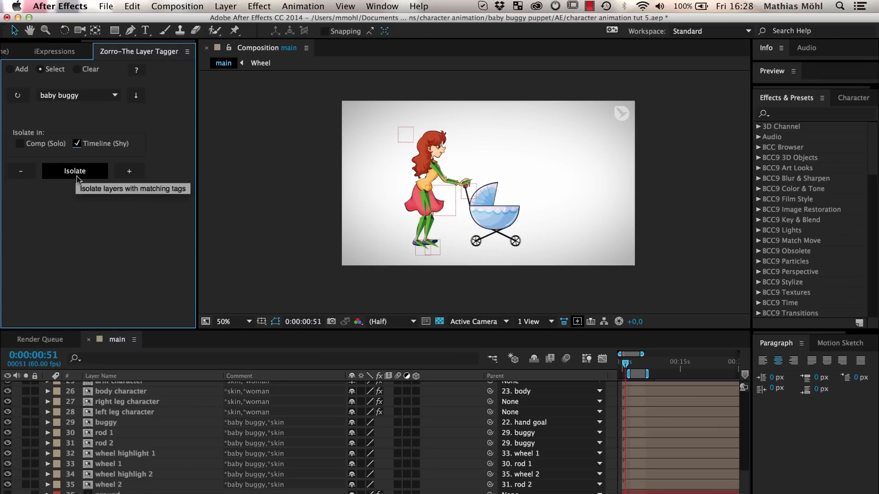
click(75, 171)
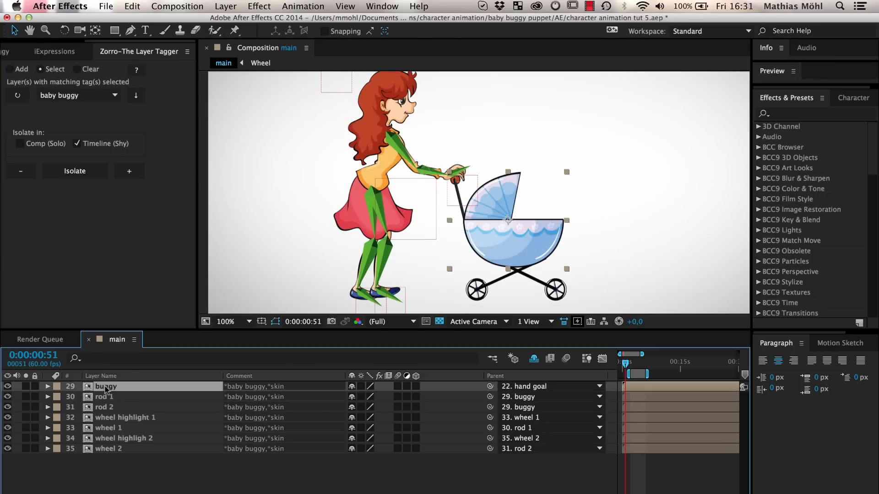
click(104, 408)
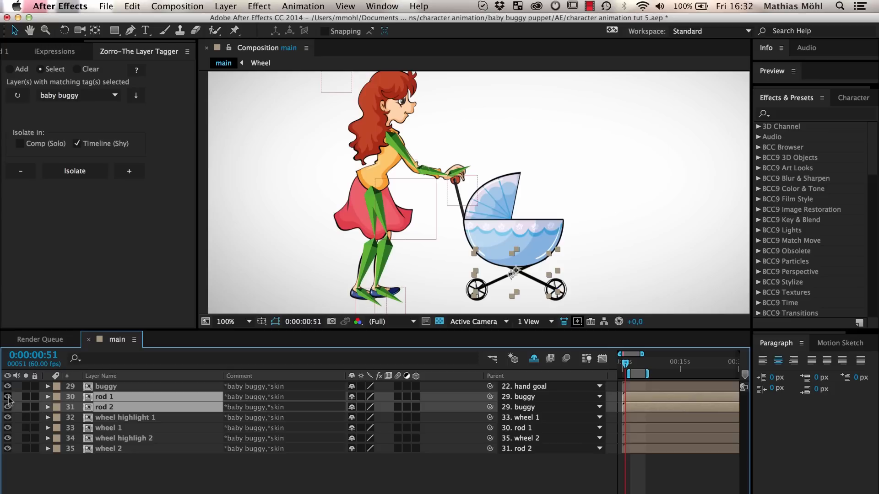
click(108, 428)
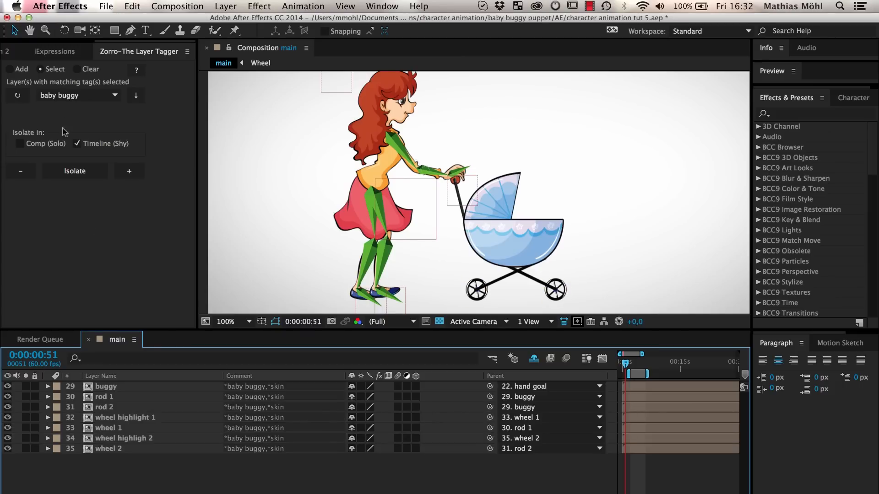
Search the iExpressions library for 'wheel' and pick Rotating Wheel Linear Motion.
click(53, 52)
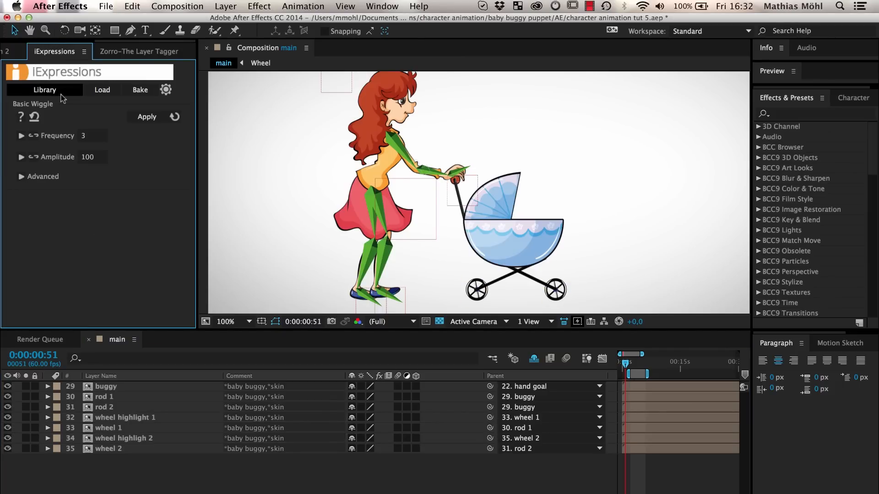
click(45, 89)
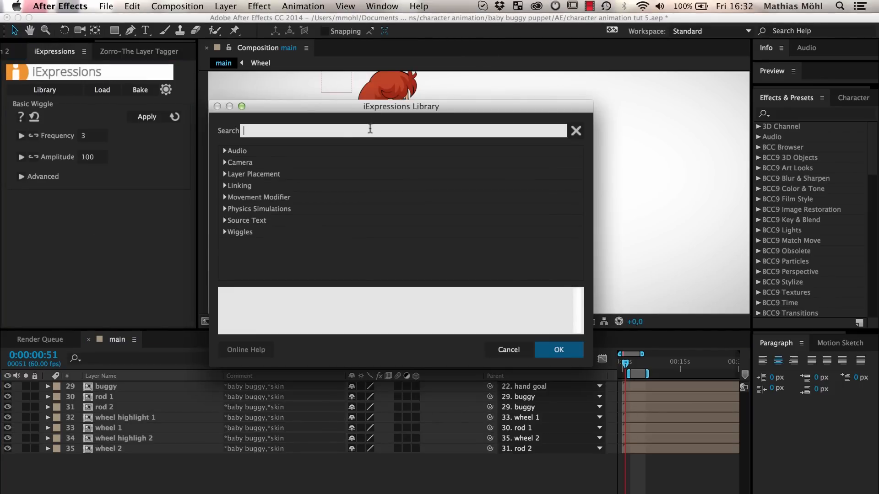
text(wheel)
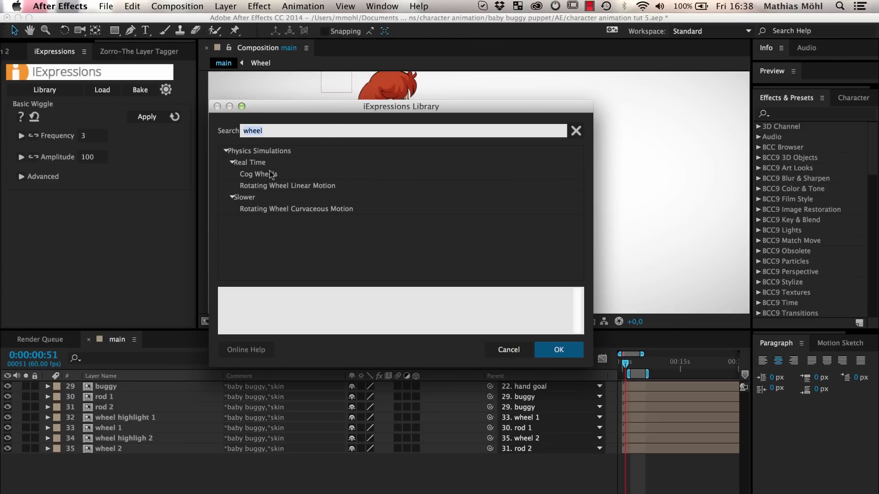
mouse_move(271, 191)
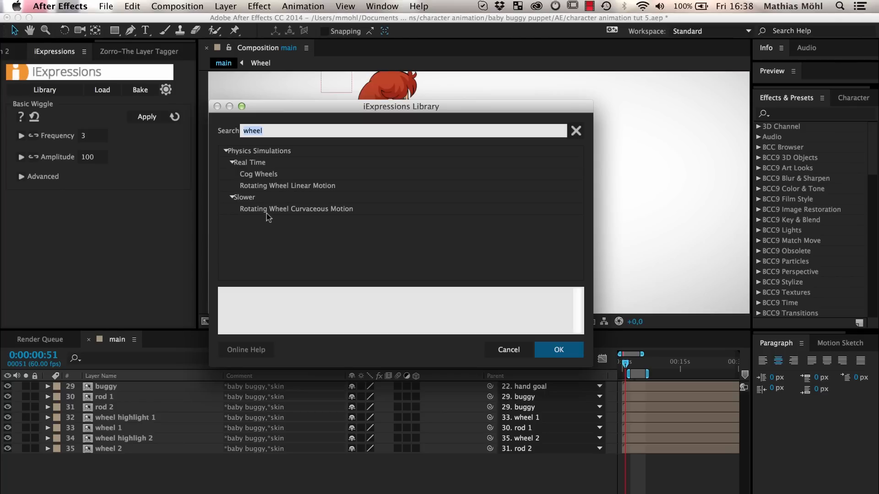
mouse_move(271, 218)
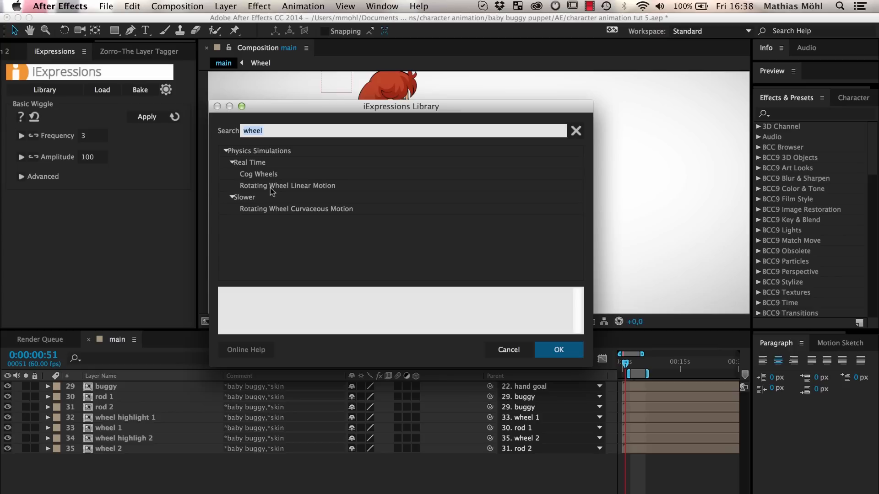
click(287, 186)
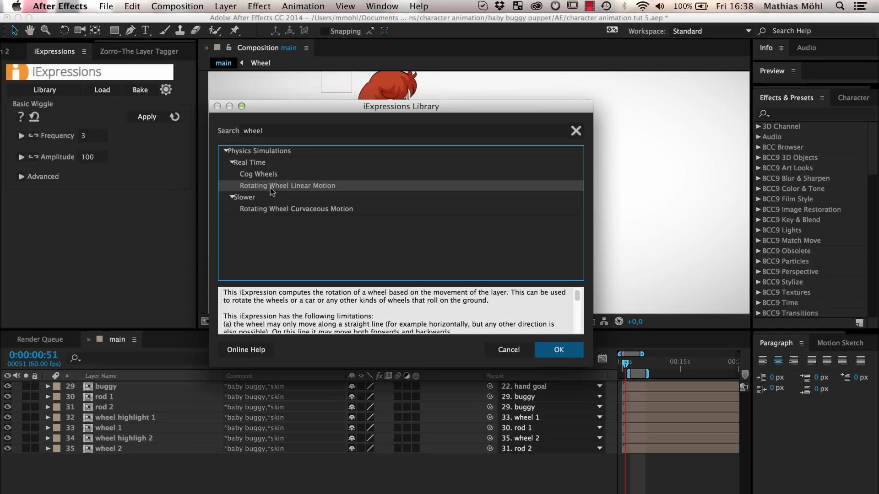
mouse_move(314, 210)
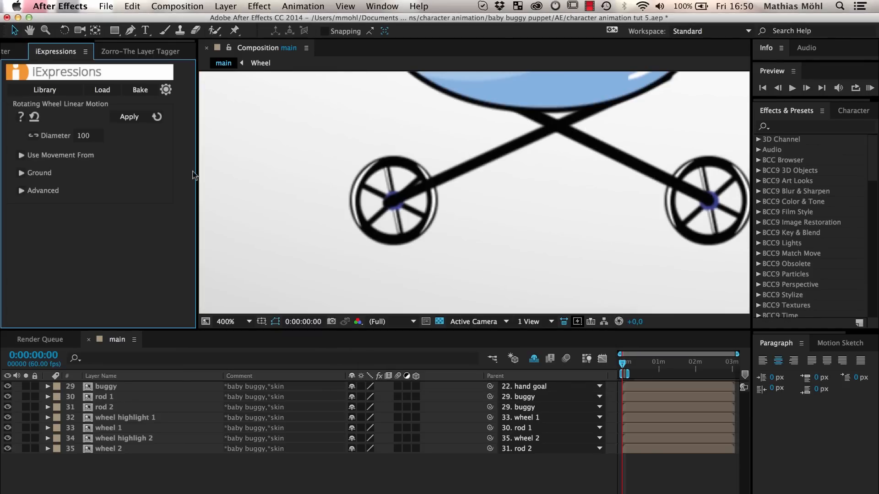
Enter 615-541 in the Diameter field, giving a 74-pixel wheel diameter.
click(85, 136)
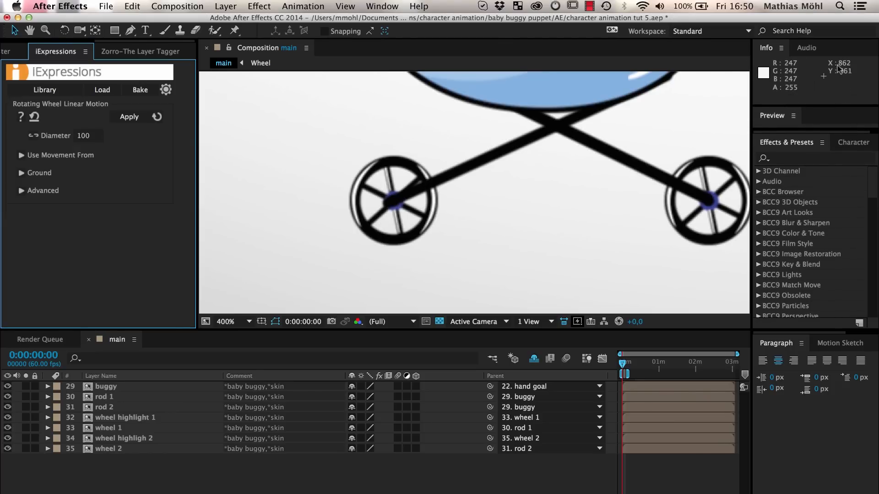
mouse_move(552, 100)
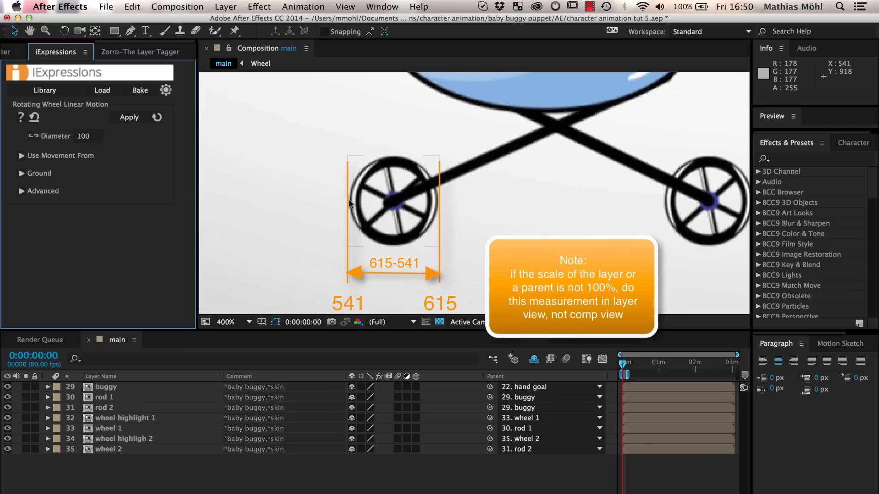
click(86, 136)
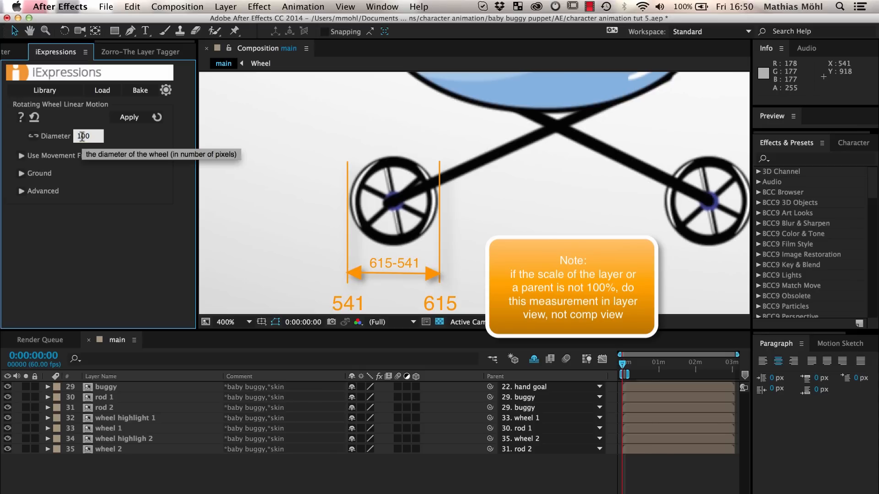
text(61)
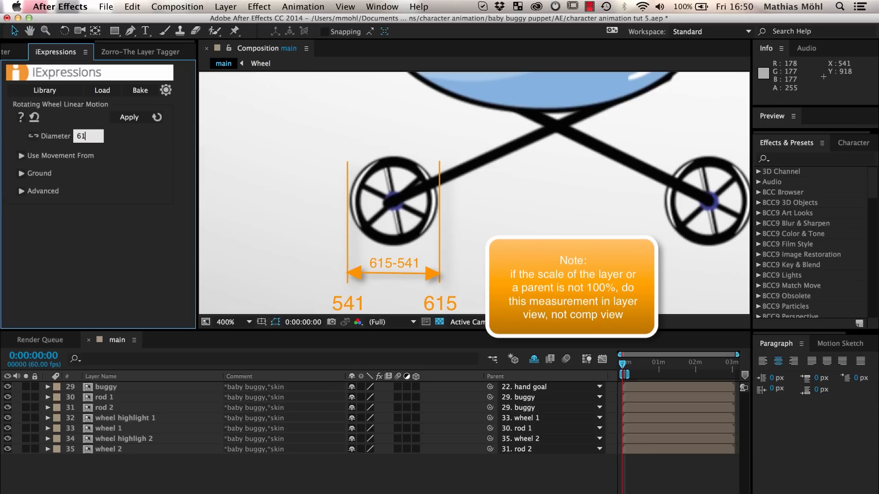
text(615-54)
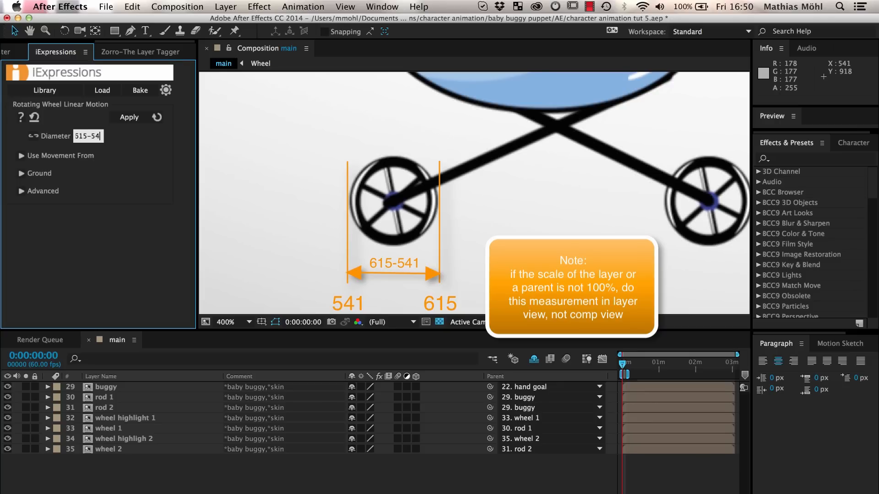
text(74)
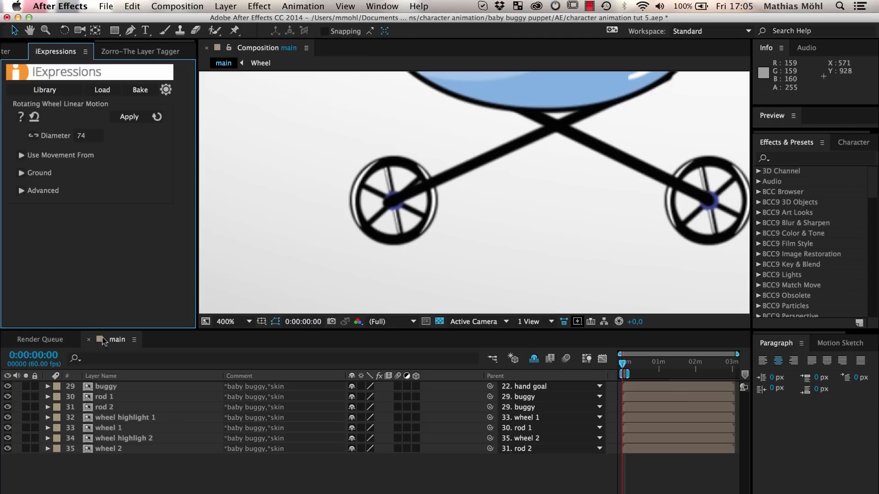
Unshy the ground layer, scrub back to just past 3 seconds, and expand Ground options.
click(108, 449)
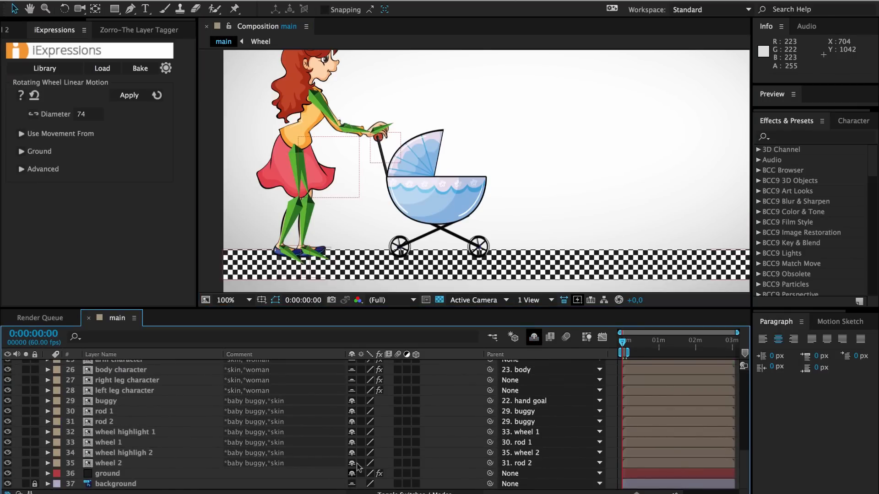
drag(621, 341, 679, 341)
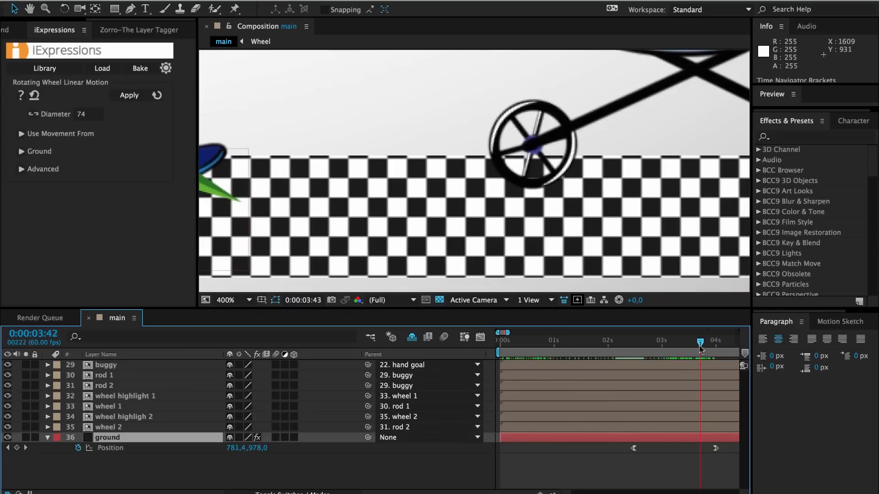
drag(700, 340, 676, 340)
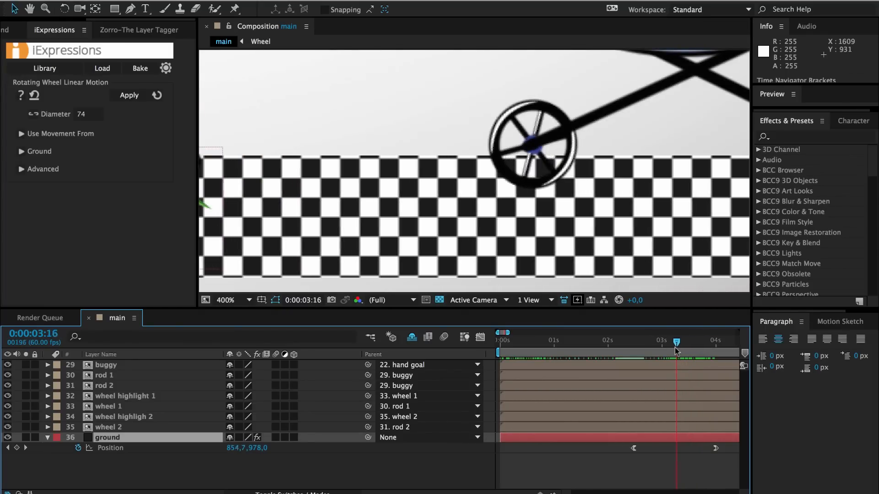
click(21, 152)
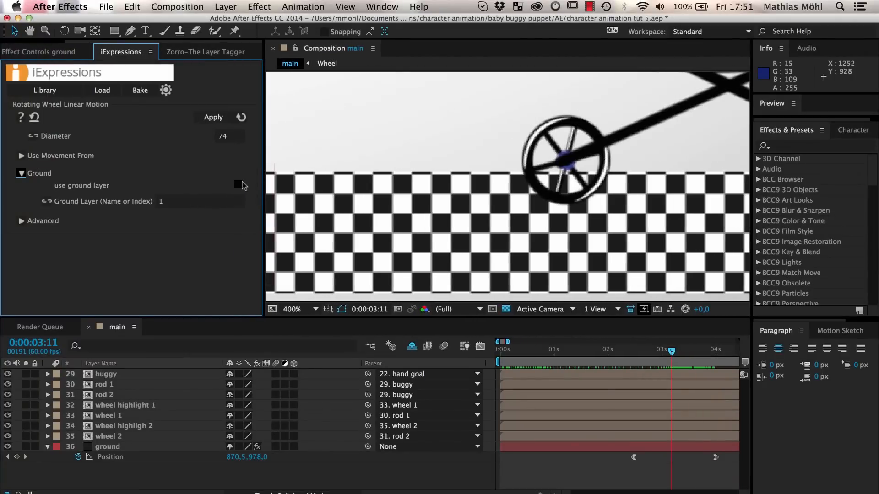
click(238, 184)
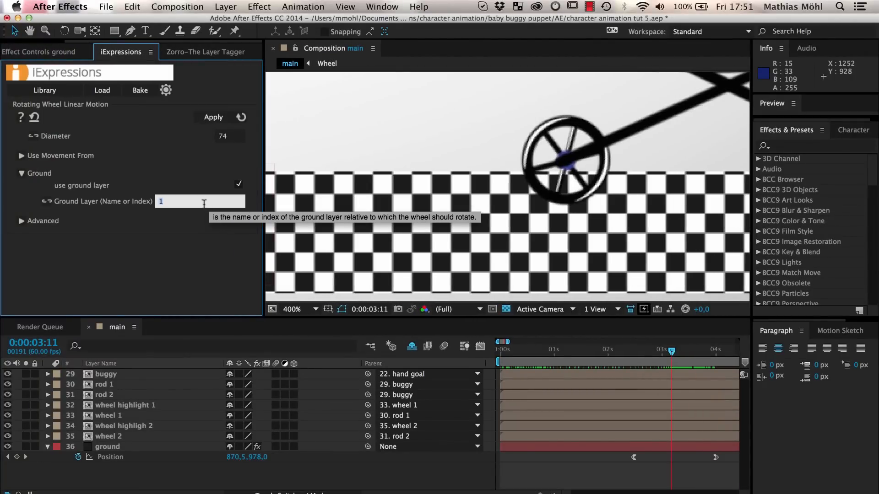
text(ground)
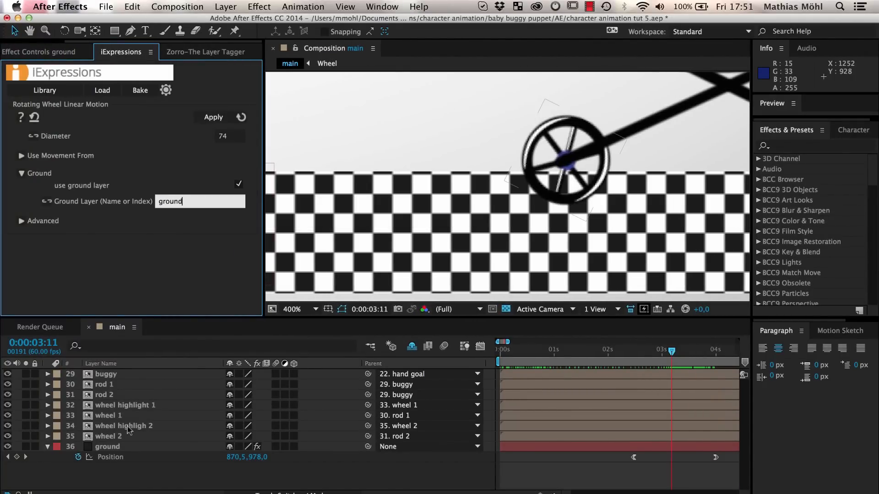
click(107, 436)
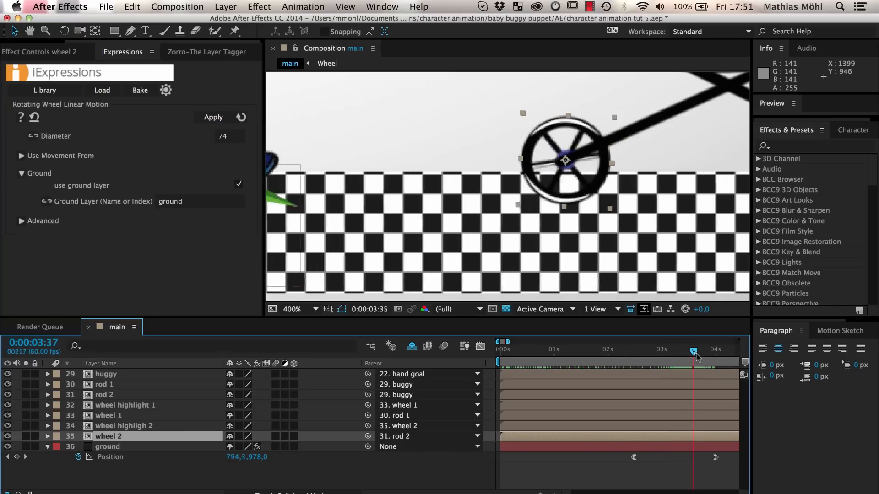
drag(694, 350, 680, 350)
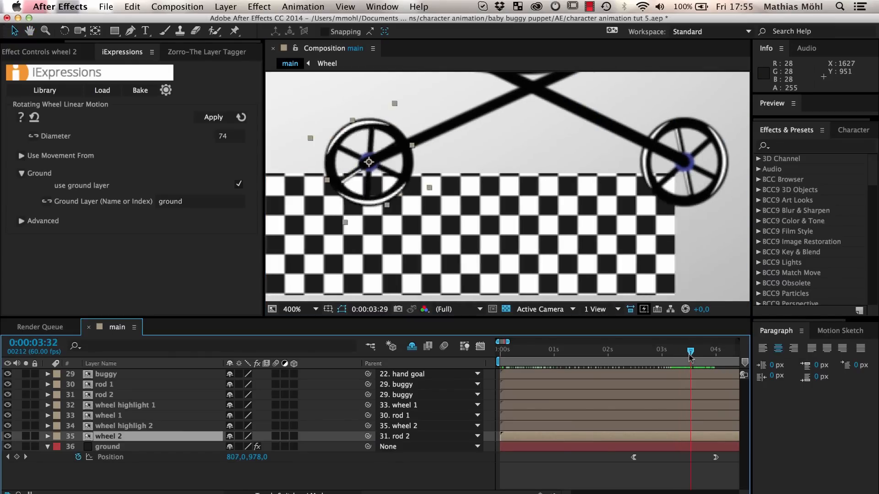
drag(691, 350, 669, 350)
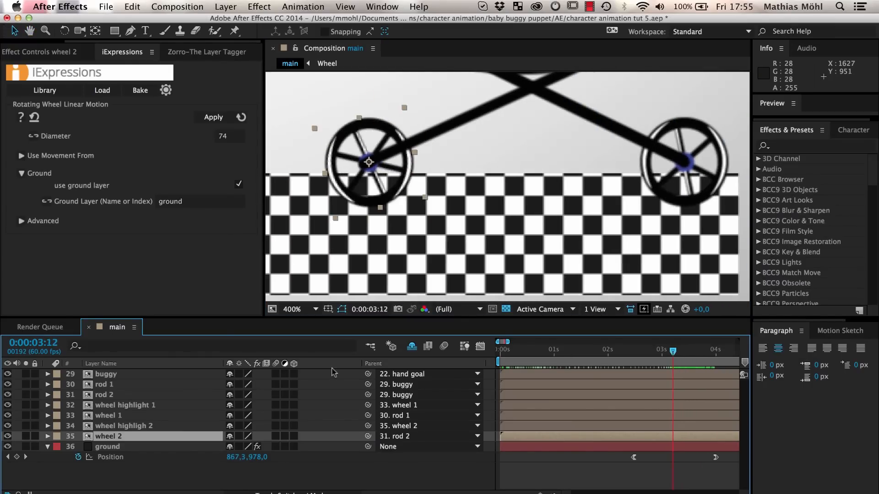
click(108, 416)
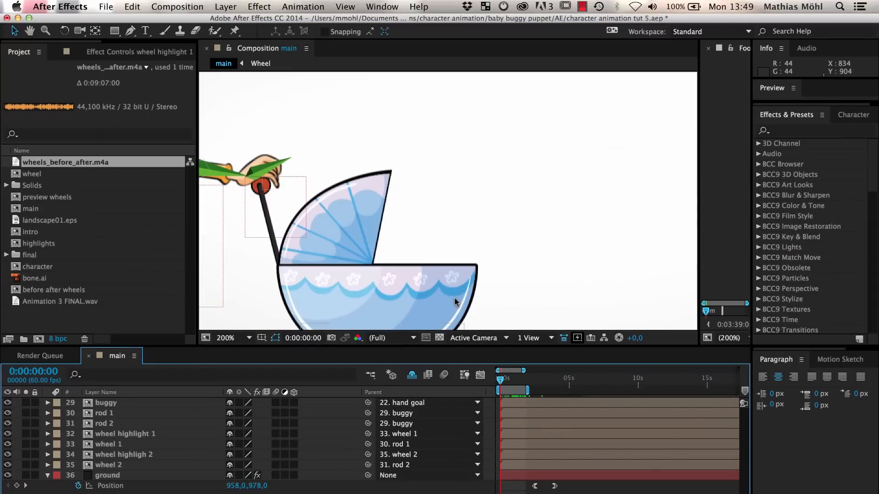
Rename the duplicated highlight layer to 'spokes highlight 1'.
click(225, 337)
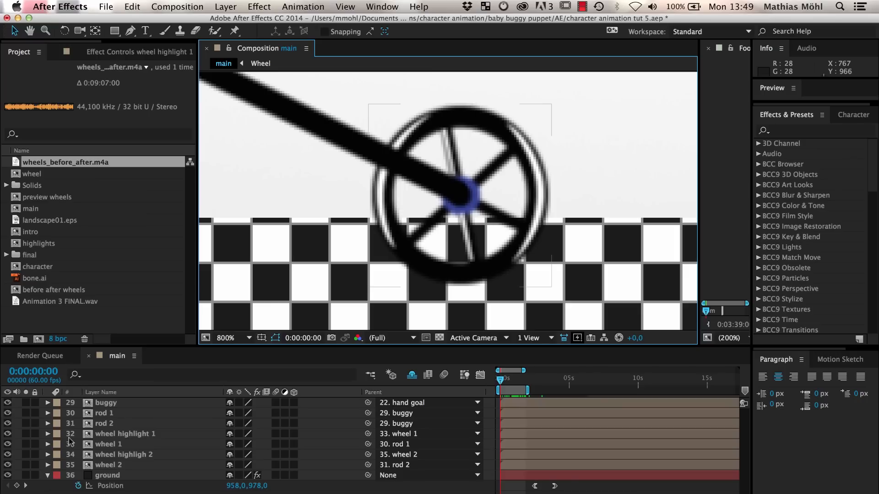
mouse_move(7, 433)
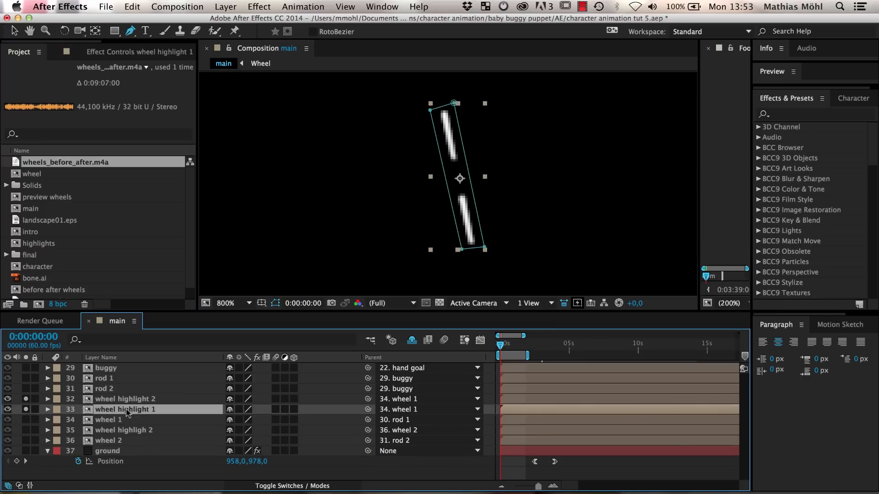
click(126, 399)
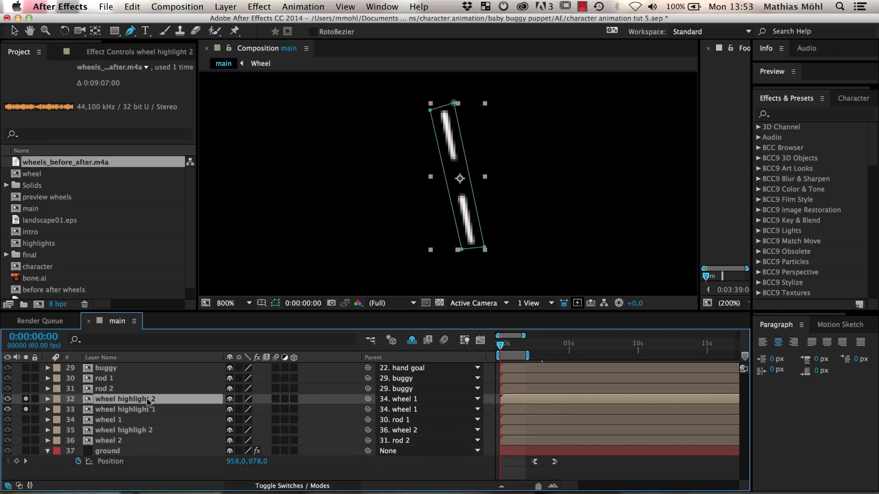
text(spokes high)
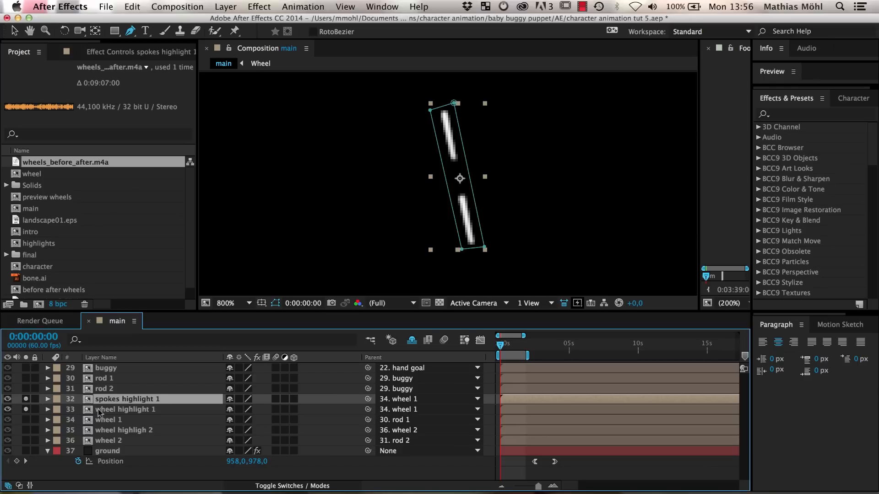
Set wheel highlight 1's mask to Subtract and parent the layer to rod 1.
click(48, 409)
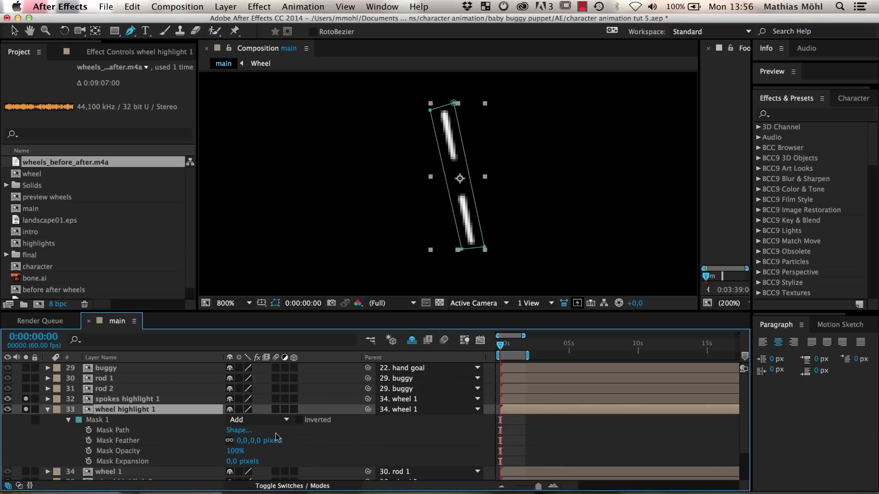
click(258, 420)
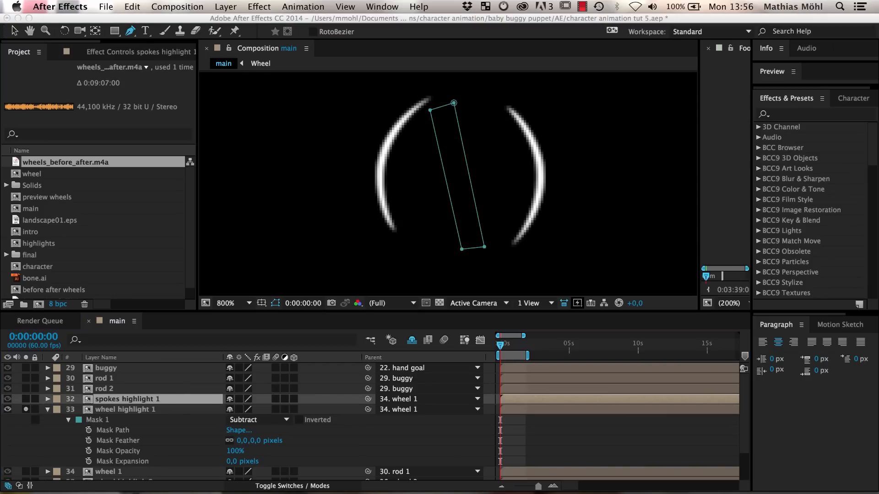
click(124, 410)
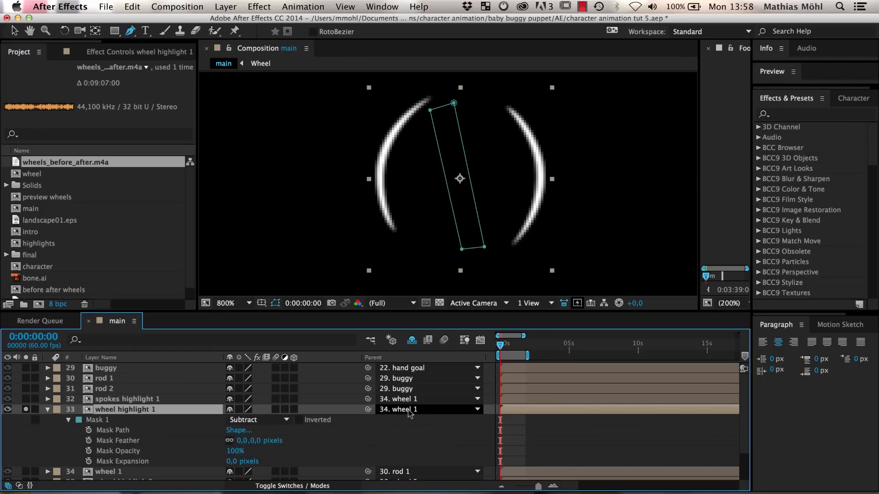
mouse_move(415, 414)
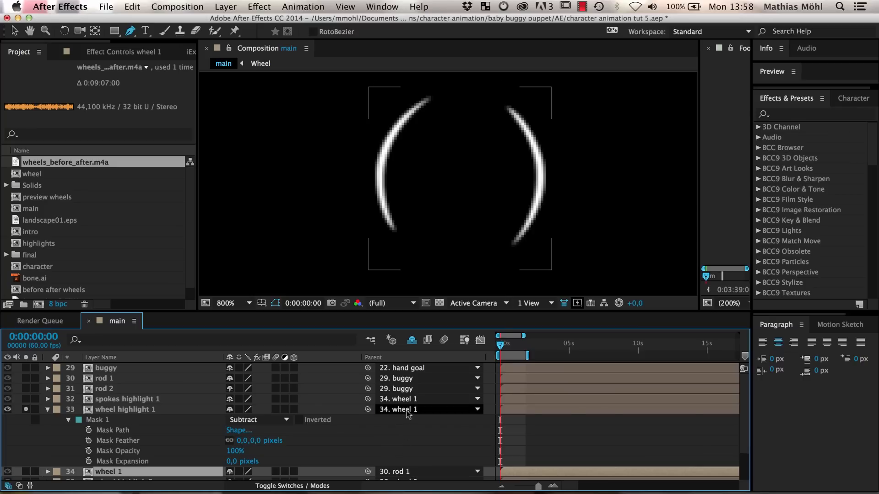
click(429, 409)
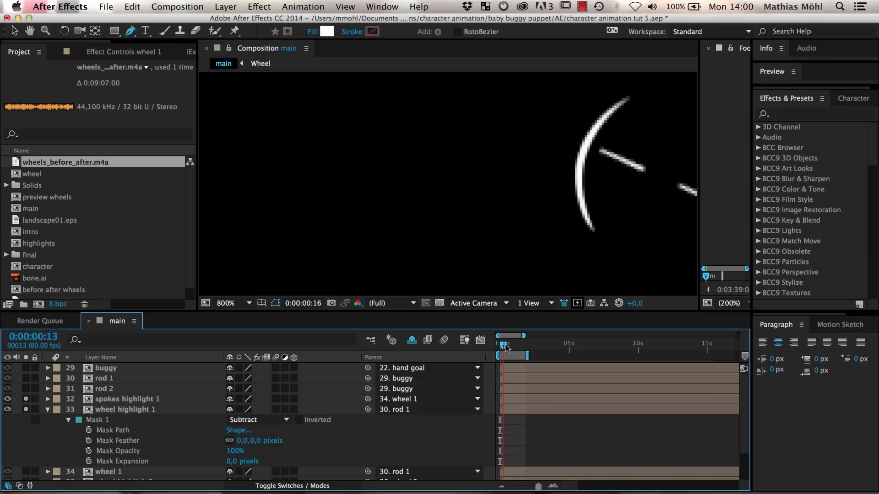
Return to the first frame and bring up the iExpressions Library.
key(Home)
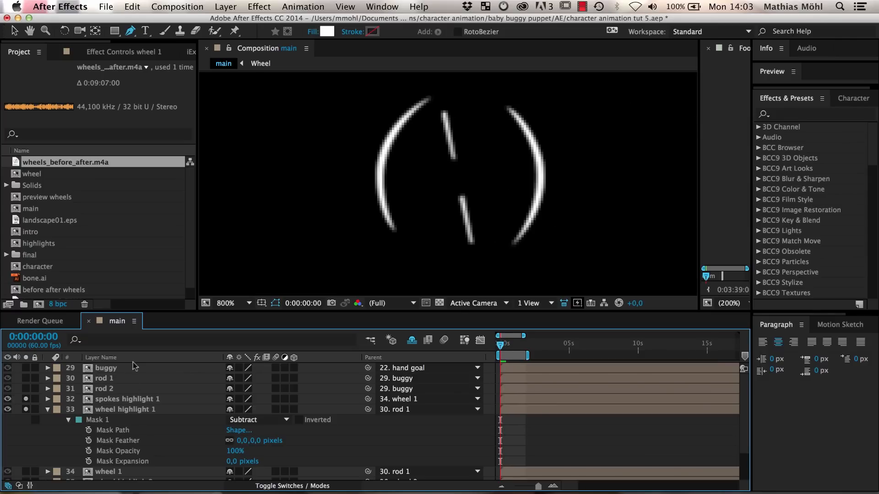
click(157, 51)
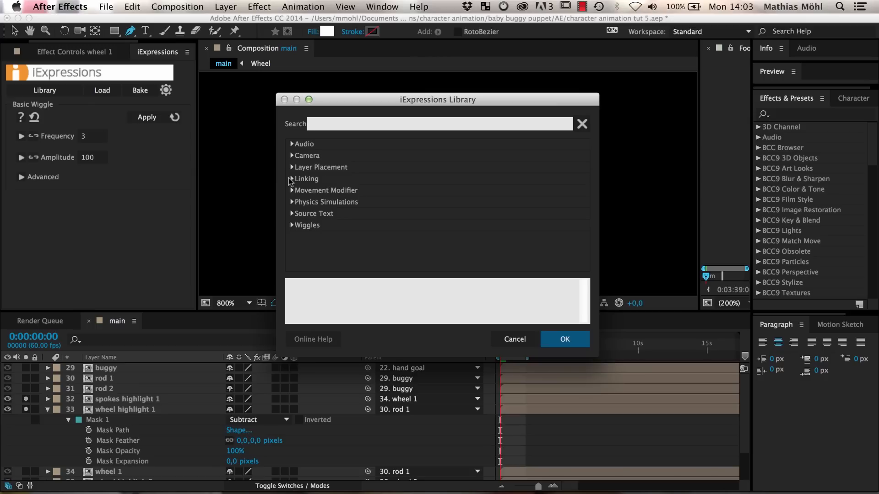
Load Rotation Link from the Linking group, with start frame 0 and end frame 360.
click(292, 178)
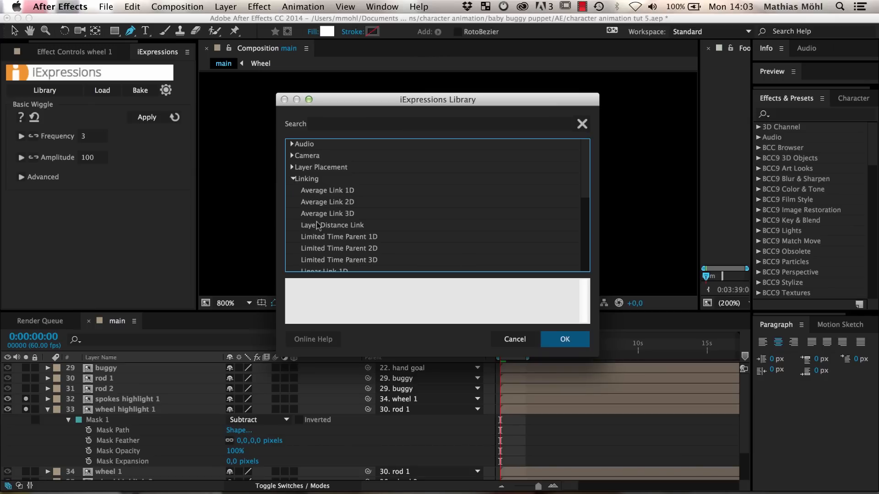
scroll(down, 3)
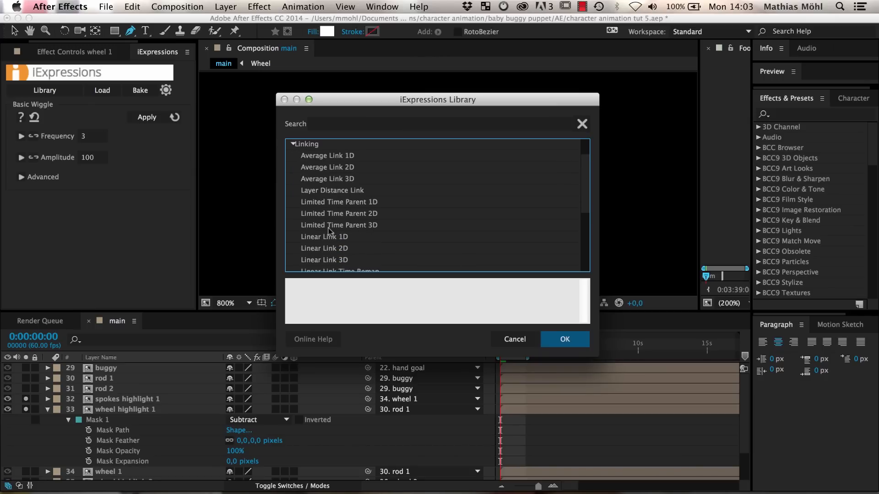
scroll(down, 3)
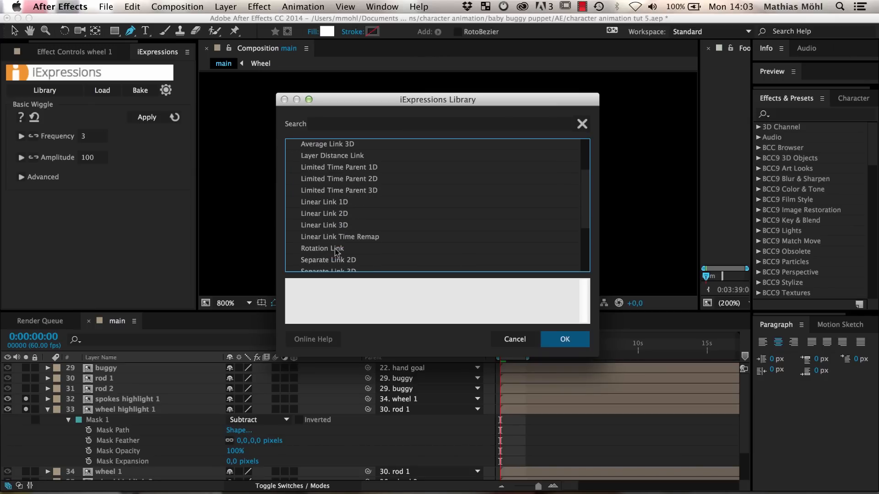
click(322, 248)
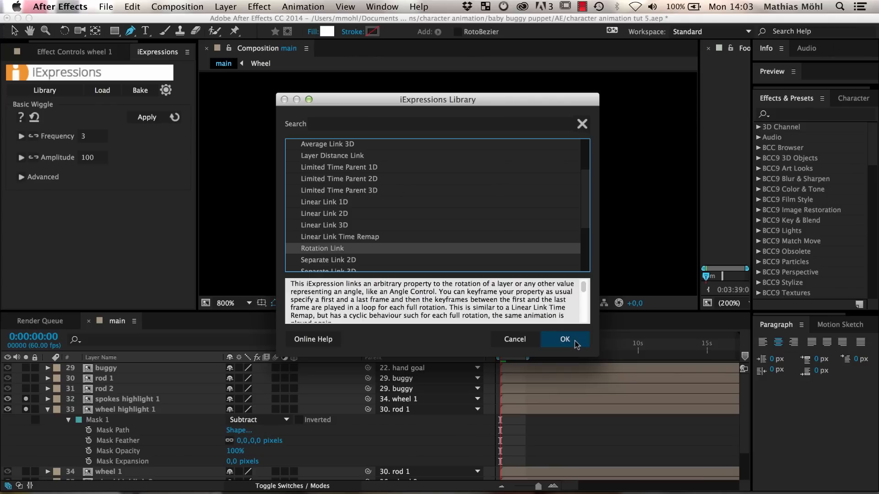
click(564, 339)
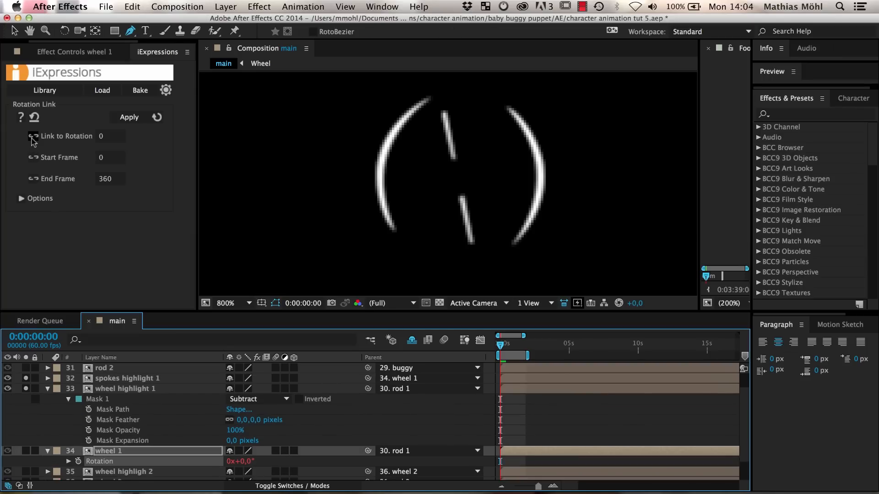
Link Rotation Link to wheel 1's Rotation and show spokes highlight 1's Opacity.
click(32, 136)
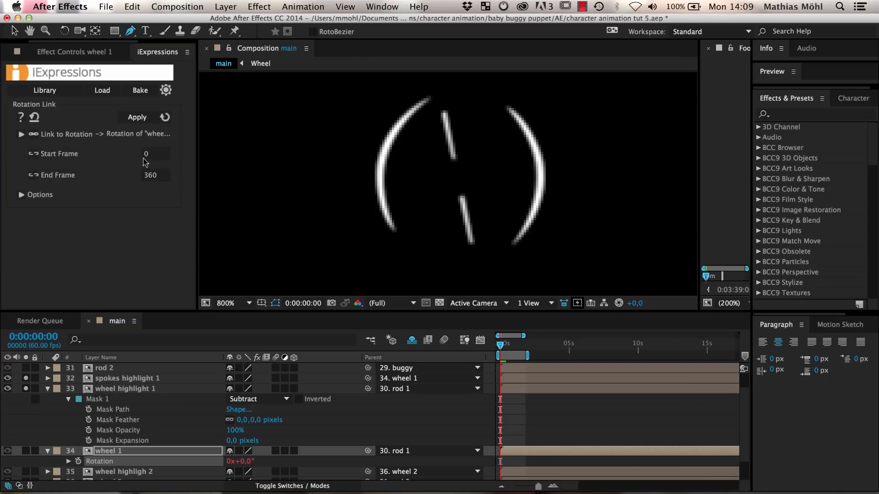
mouse_move(132, 180)
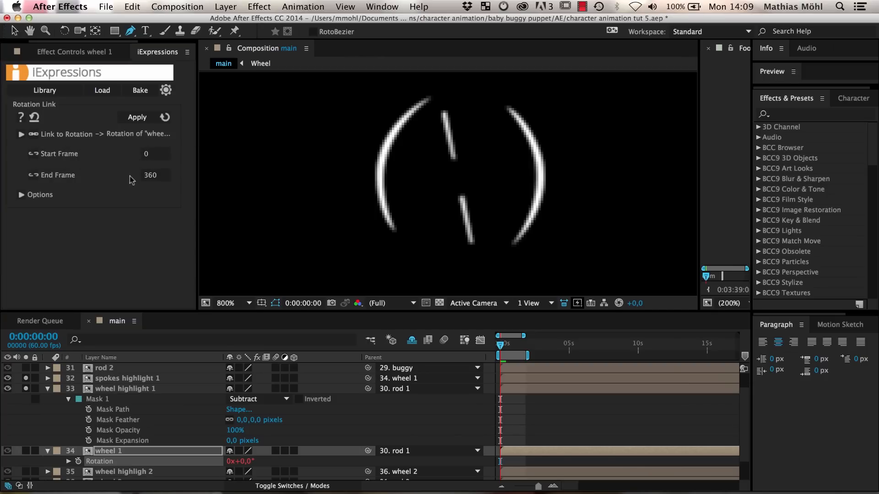
mouse_move(135, 181)
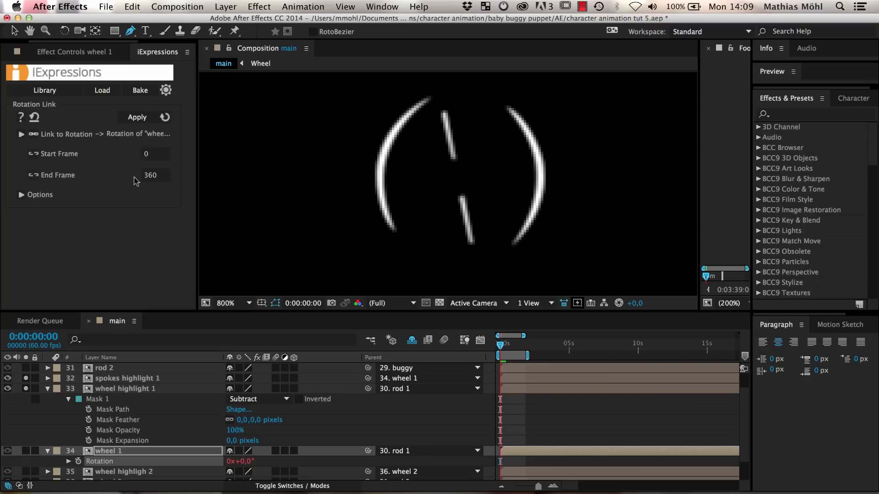
mouse_move(130, 216)
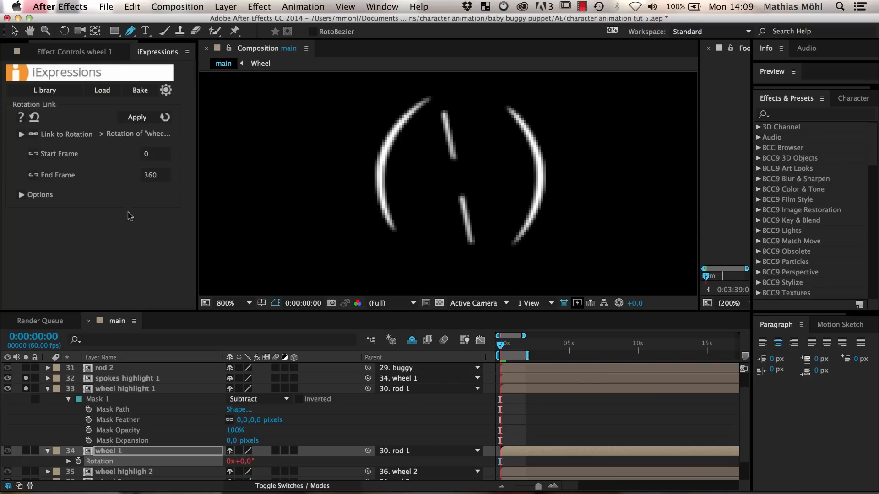
click(127, 378)
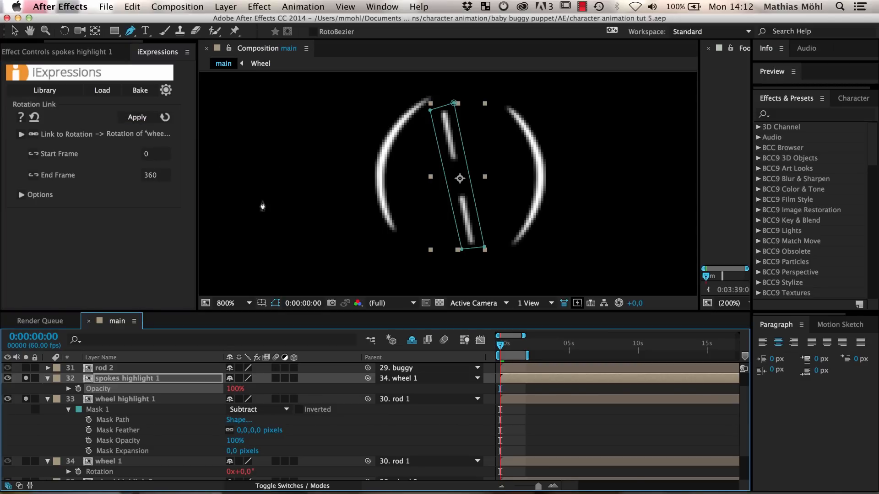
mouse_move(469, 366)
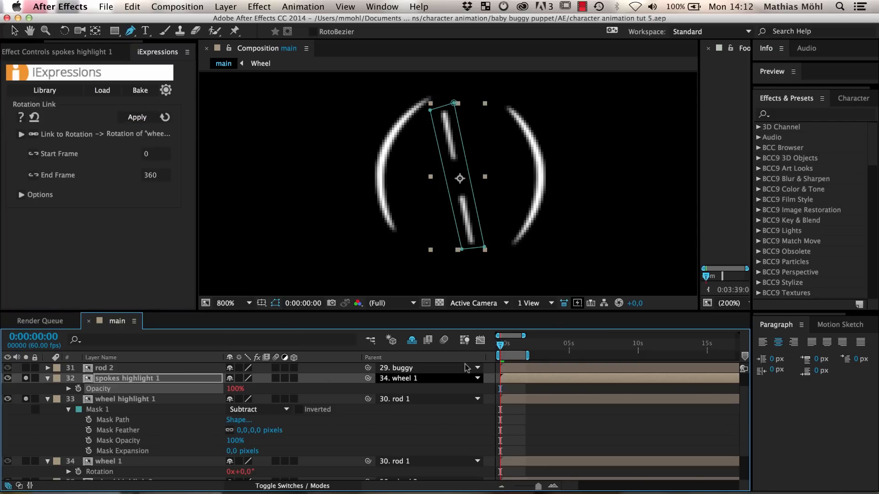
mouse_move(244, 375)
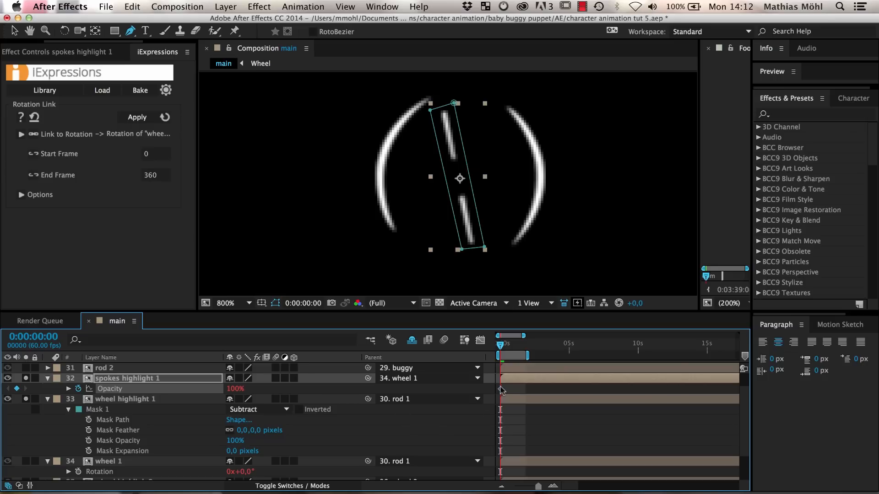
mouse_move(500, 391)
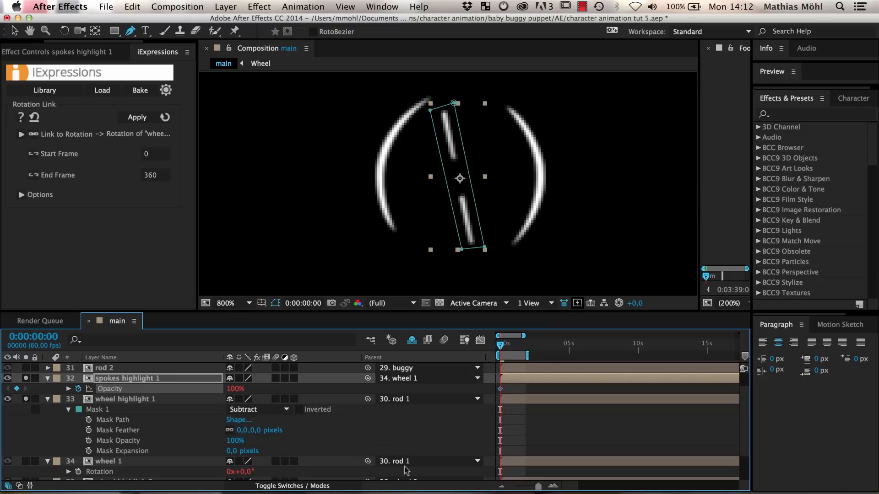
click(538, 344)
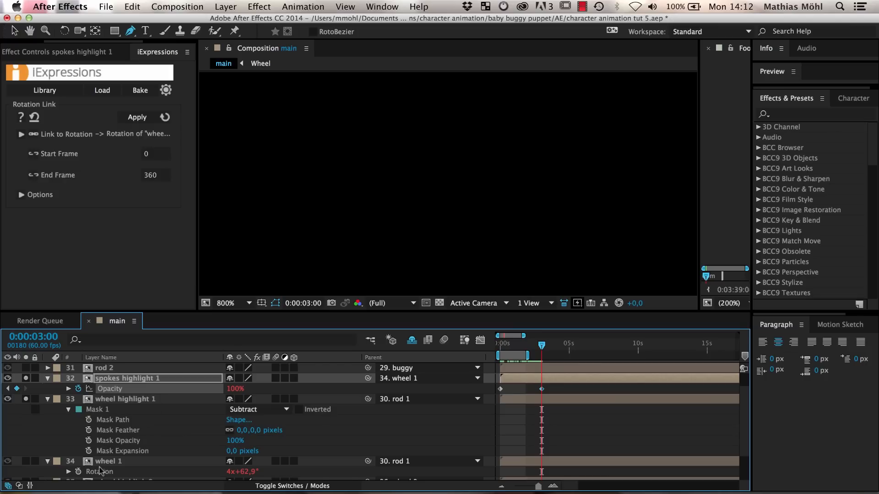
click(547, 345)
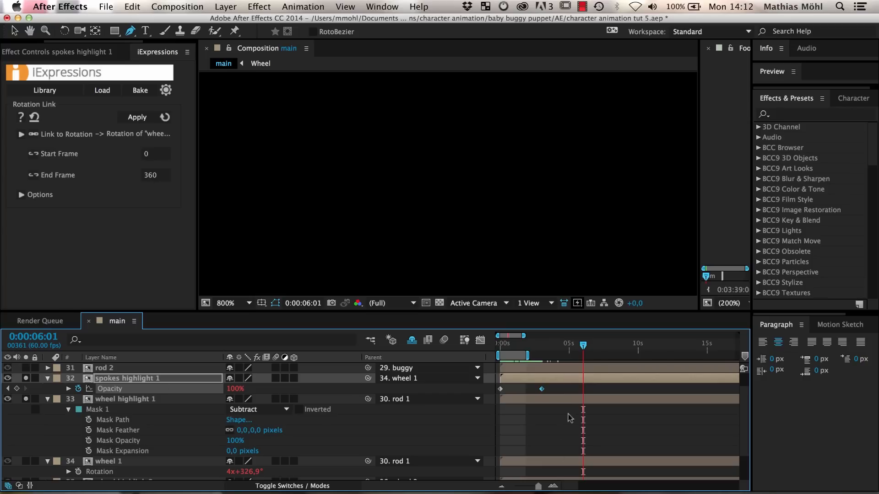
mouse_move(606, 381)
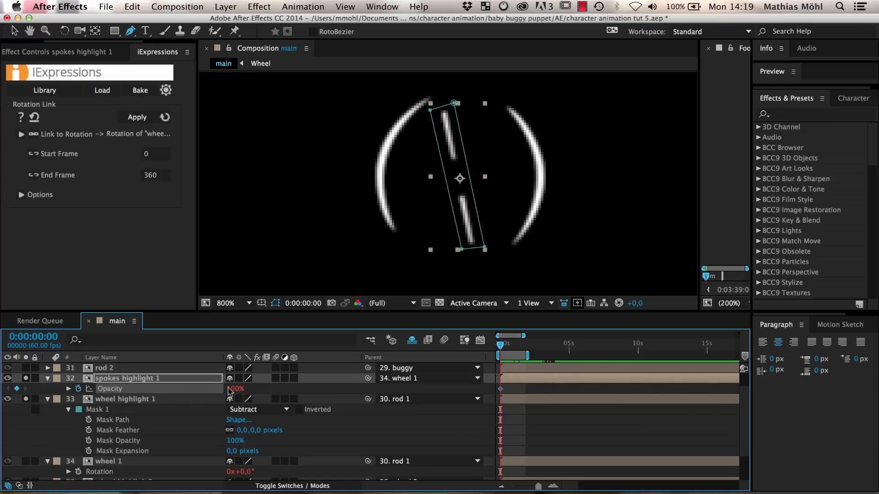
Keyframe spokes highlight 1's opacity down to 0% and scrub the opening frames to preview.
click(233, 389)
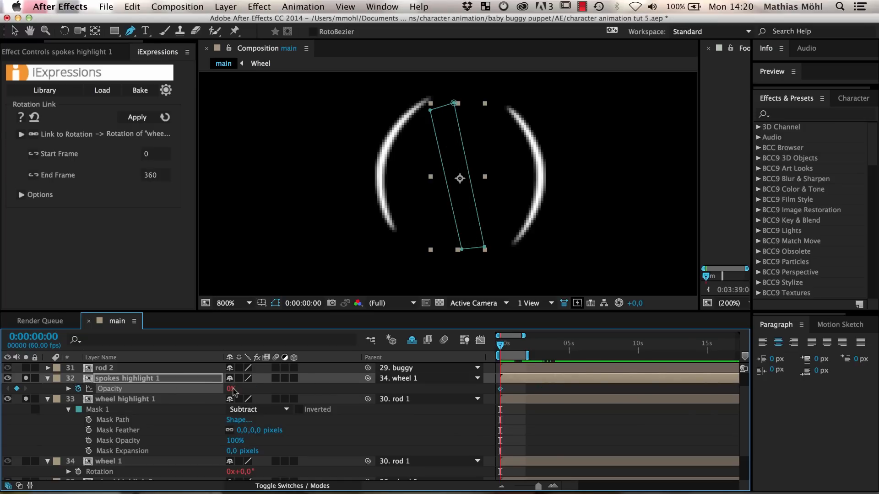
click(548, 344)
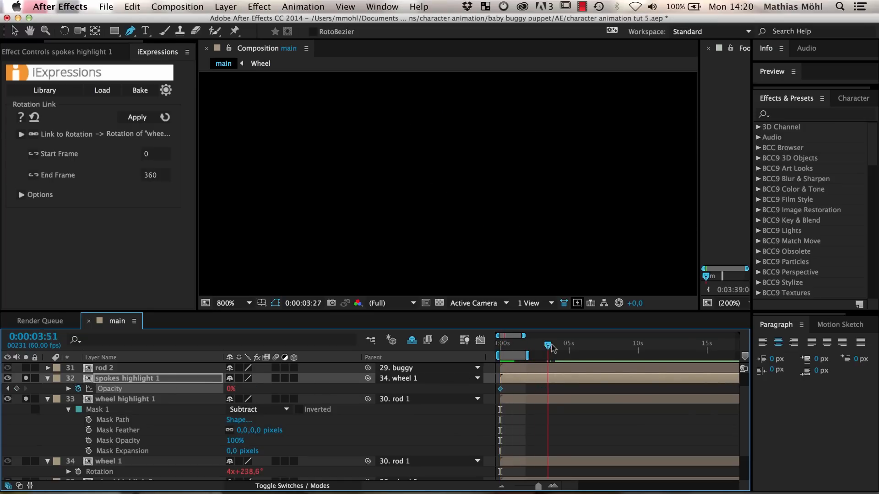
click(583, 346)
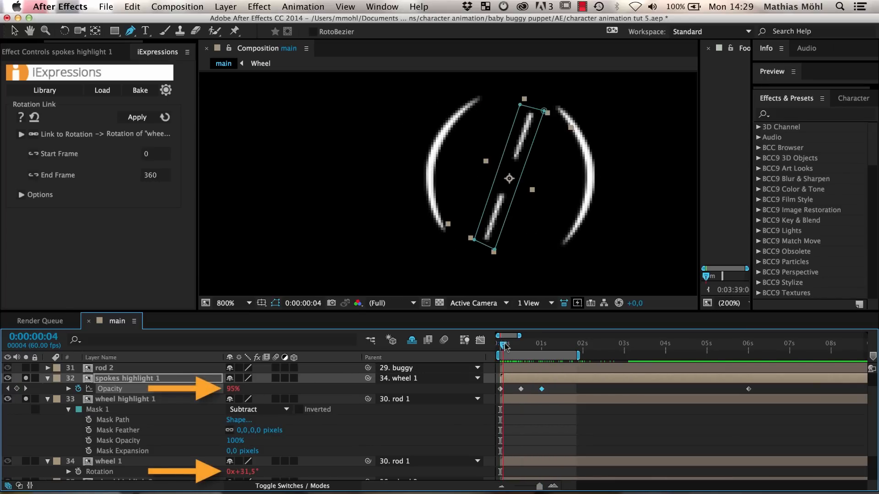
click(503, 345)
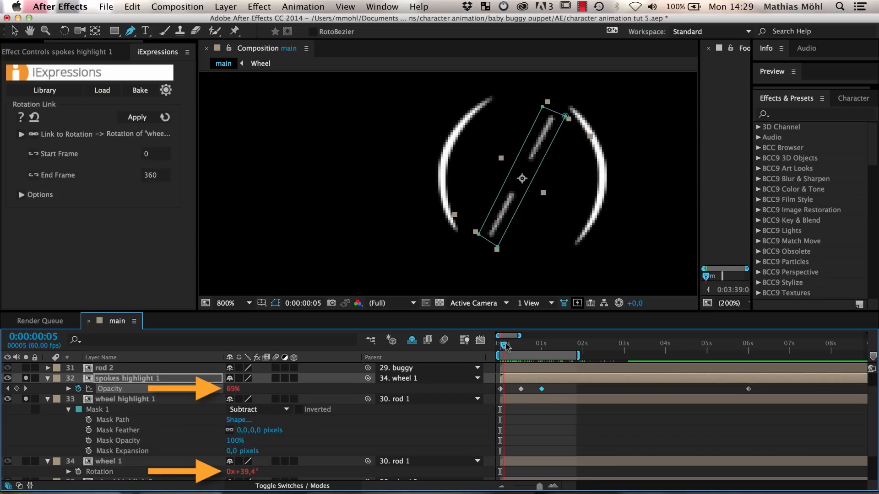
drag(504, 346, 507, 346)
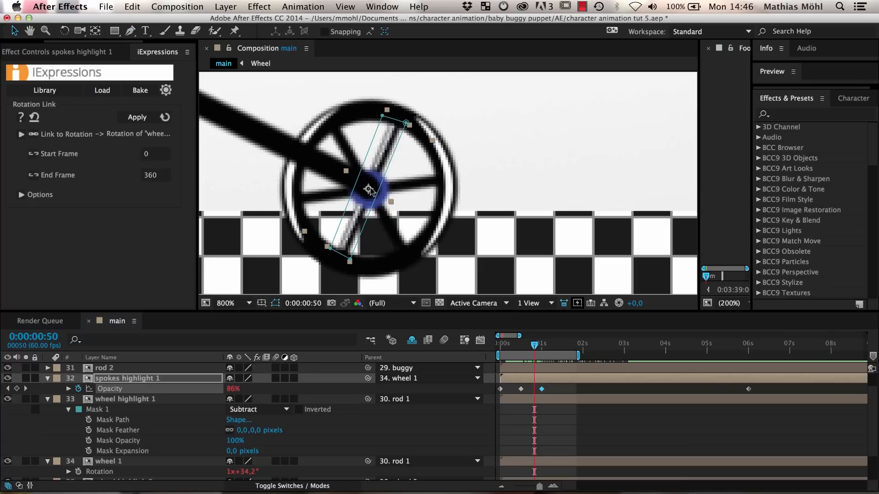
mouse_move(393, 150)
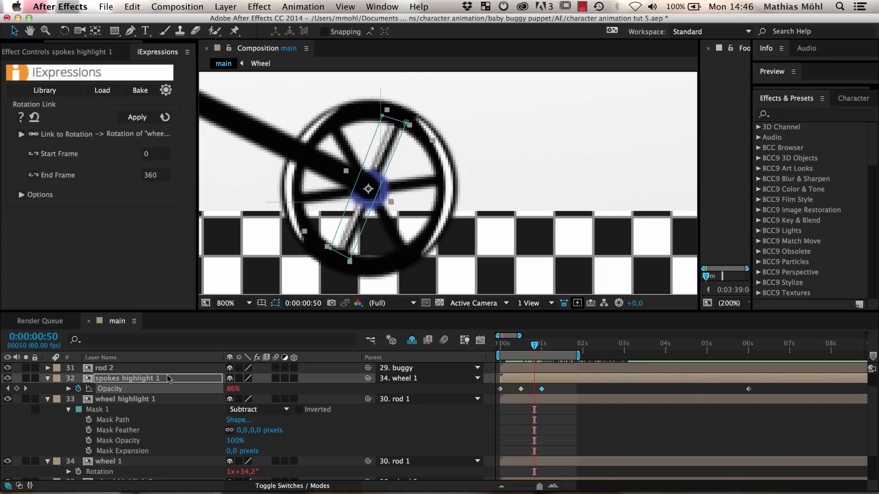
Rename the spokes highlight layer and select the second highlight copy for rotating.
double_click(126, 378)
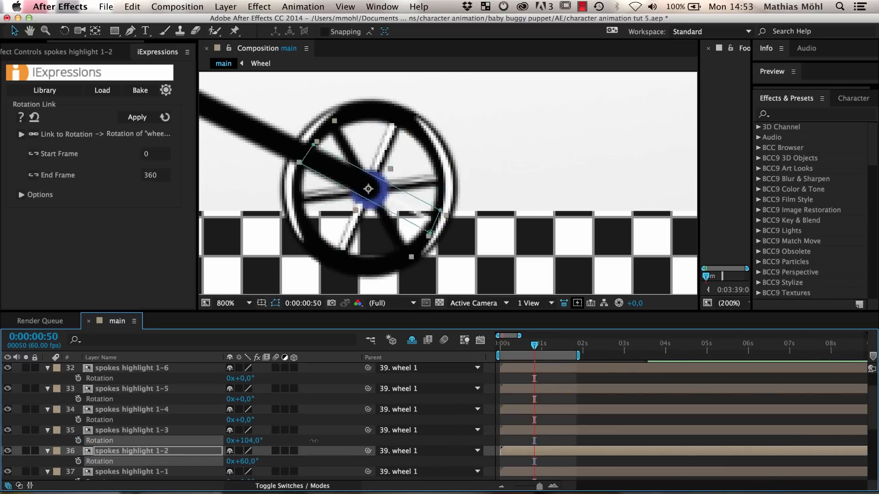
click(131, 409)
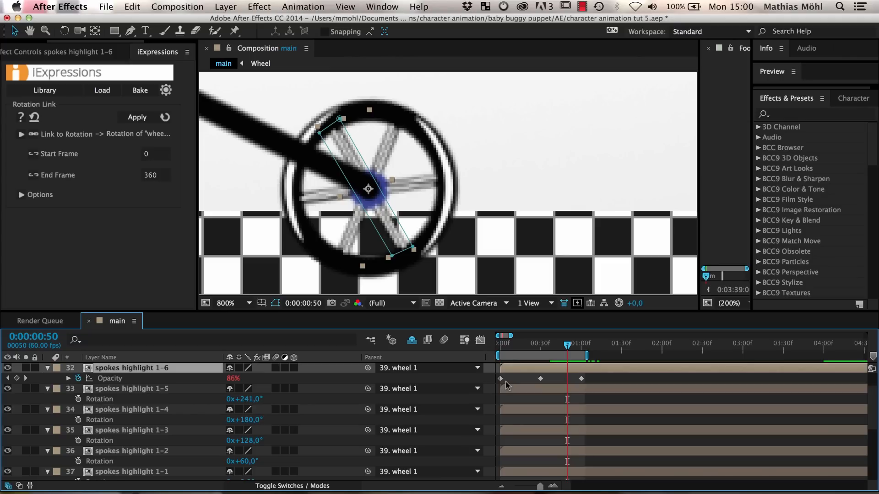
mouse_move(263, 263)
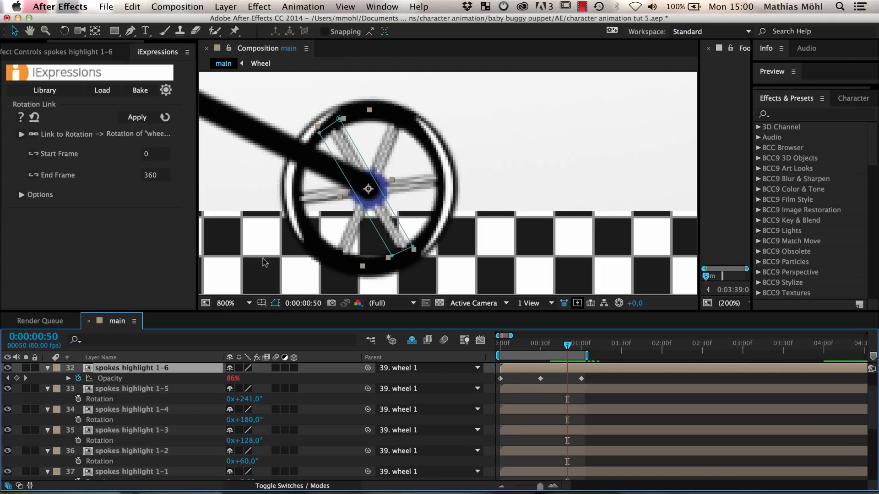
Apply Rotation Links from the highlight copies to wheel 1 with offsets 60, 128, 180 and 241.
click(20, 133)
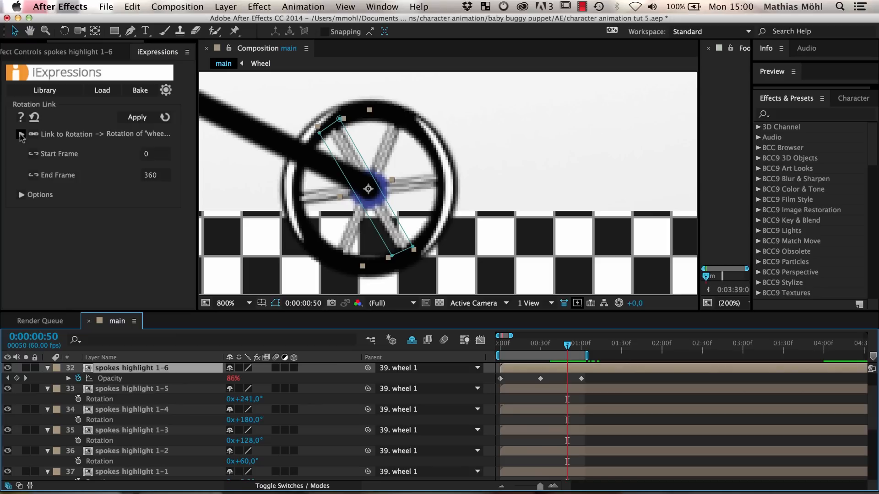
click(22, 134)
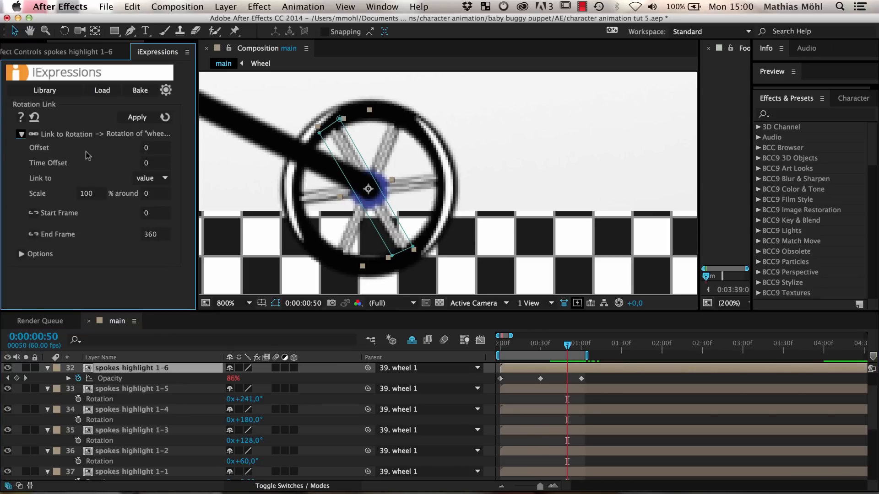
mouse_move(214, 451)
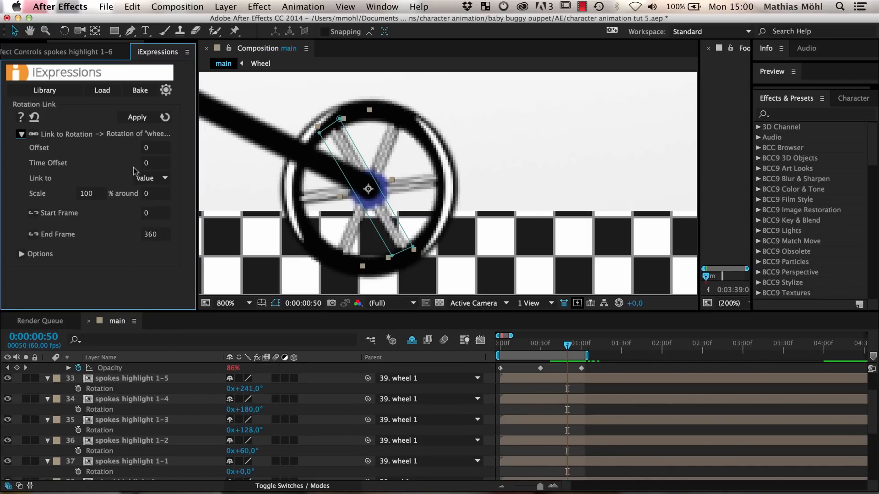
mouse_move(153, 150)
text(6)
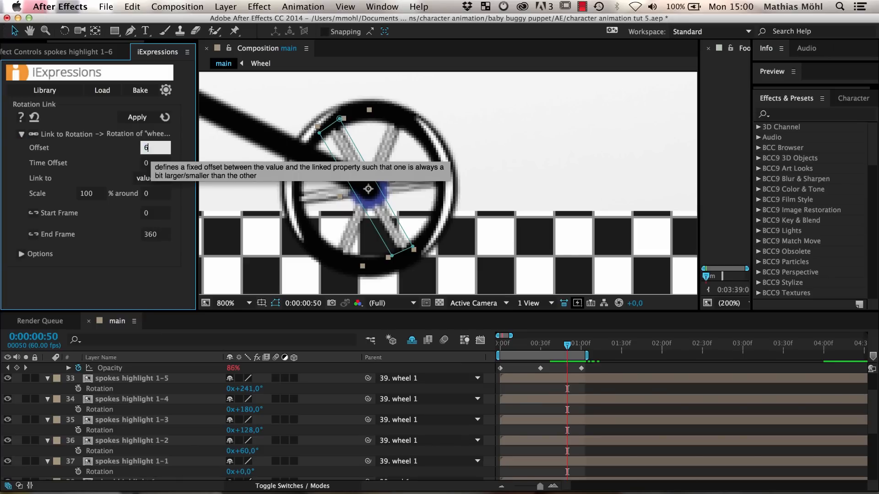
click(118, 441)
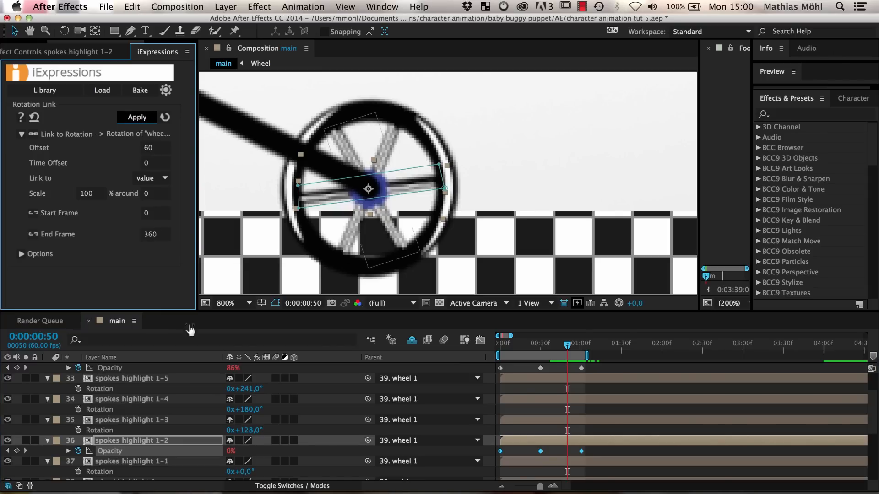
click(155, 147)
text(128)
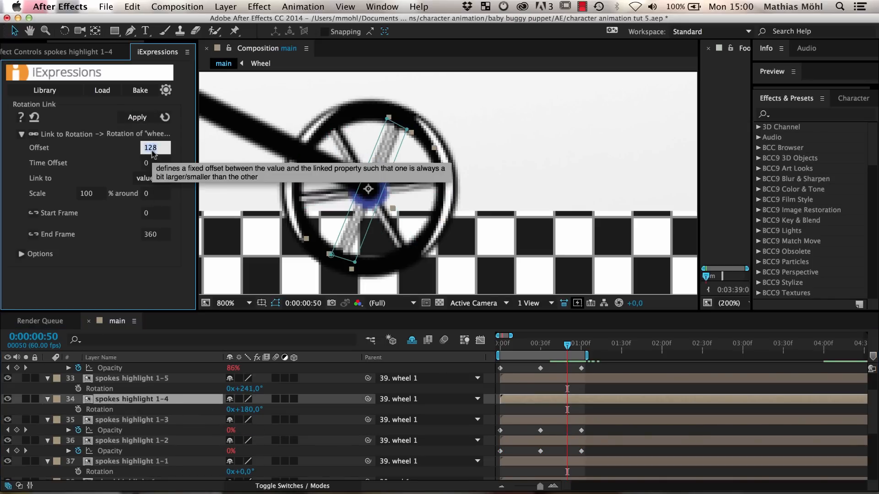
click(136, 117)
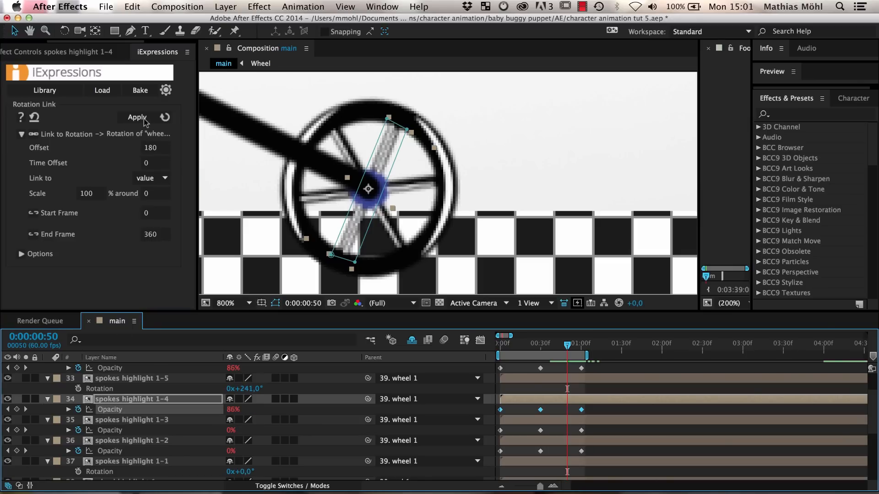
click(133, 378)
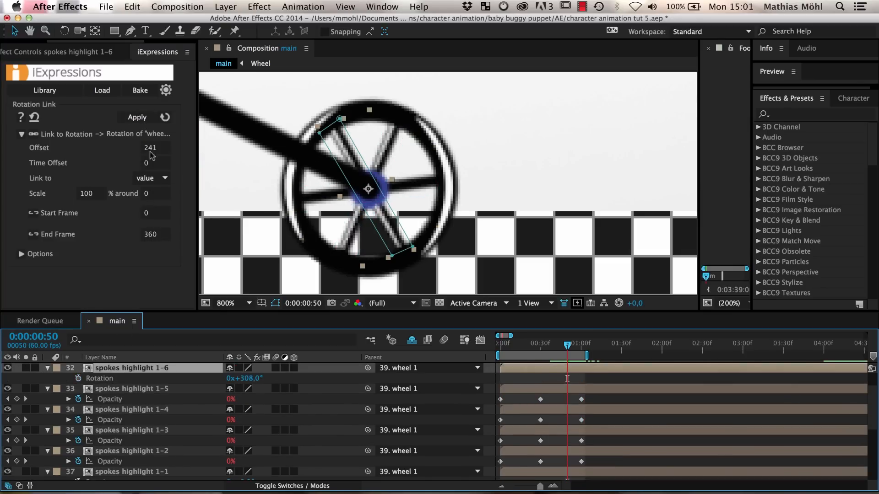
click(137, 117)
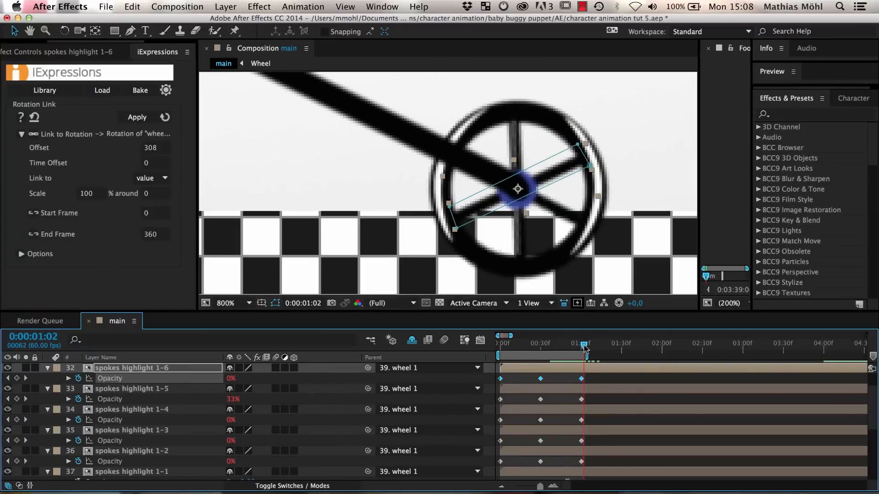
Scrub the time indicator just past one second to preview the highlights flashing in turn.
drag(585, 342, 593, 343)
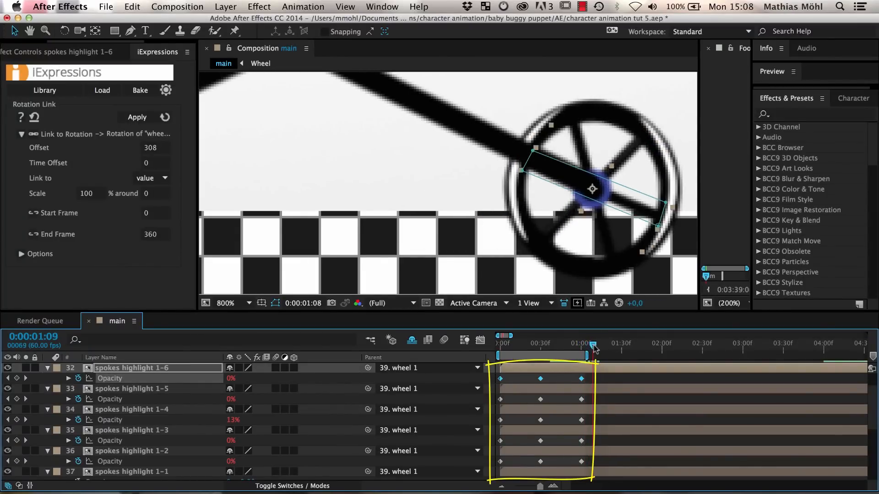